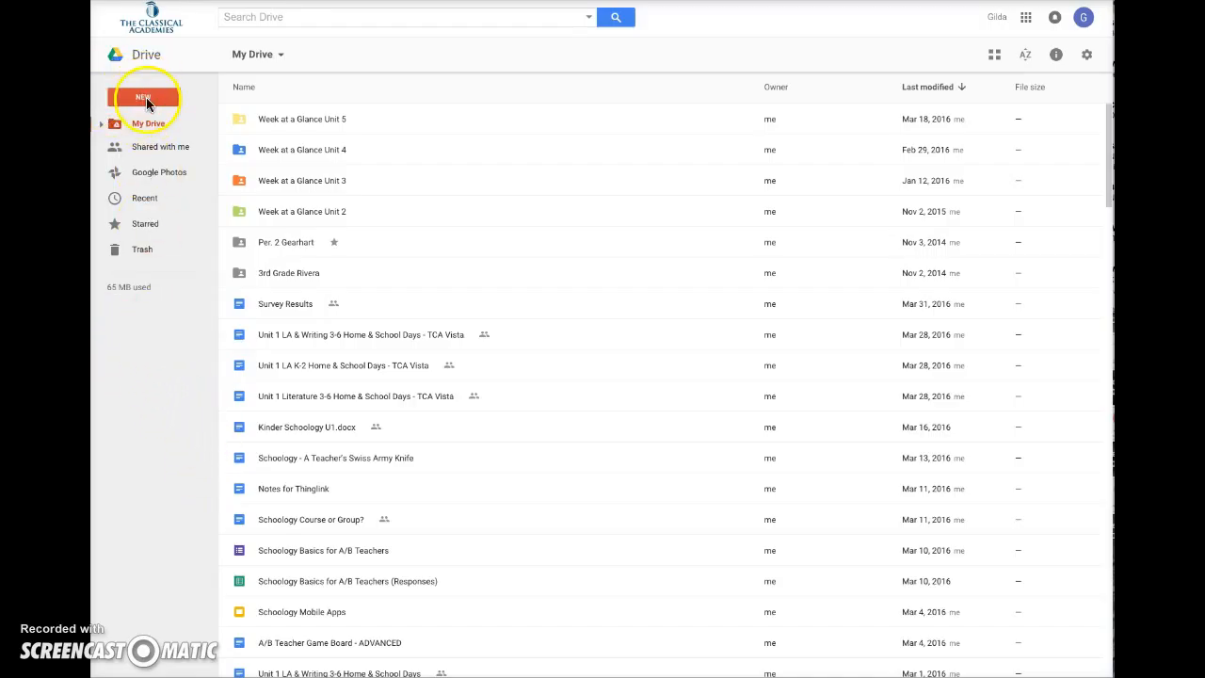
Choose File upload and select 'Classical Academies 2016 Schedule.xls' from the Desktop.
left_click(143, 97)
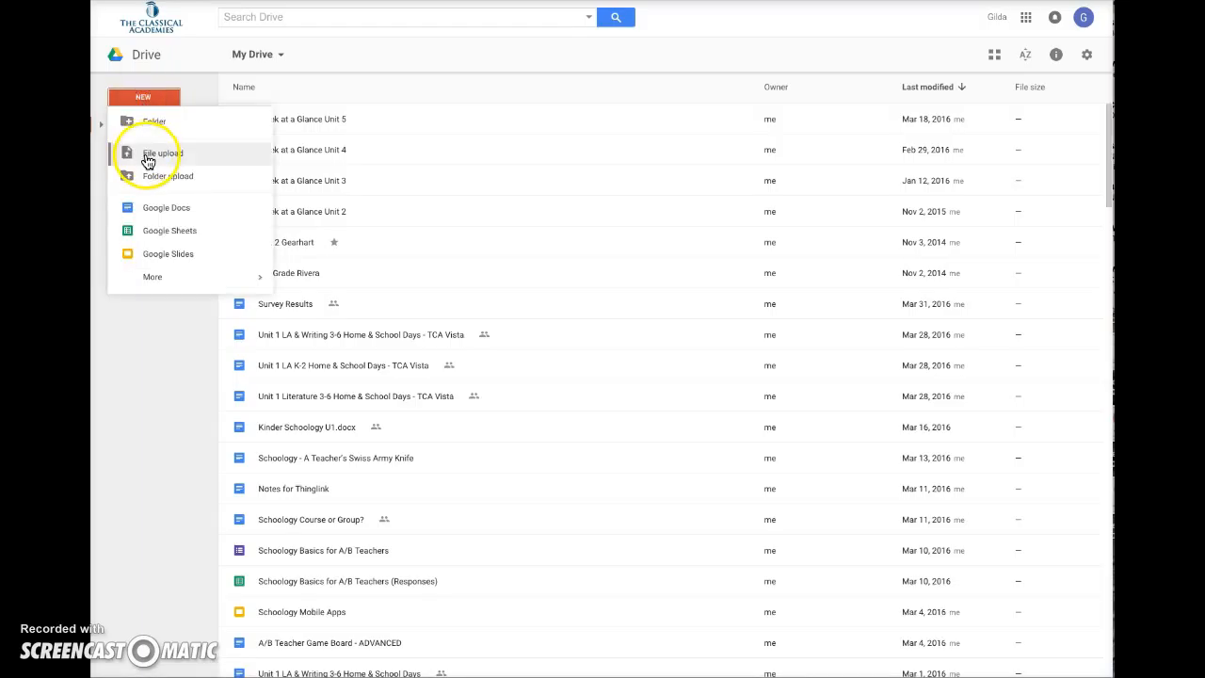
left_click(163, 152)
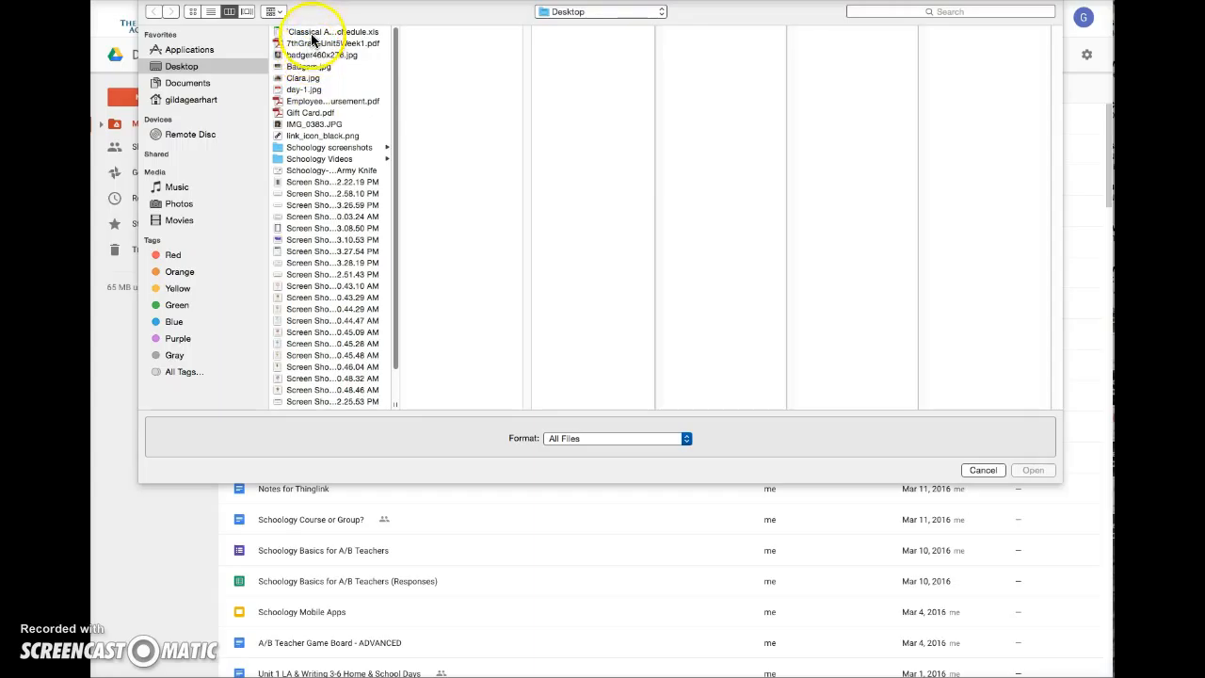
left_click(331, 31)
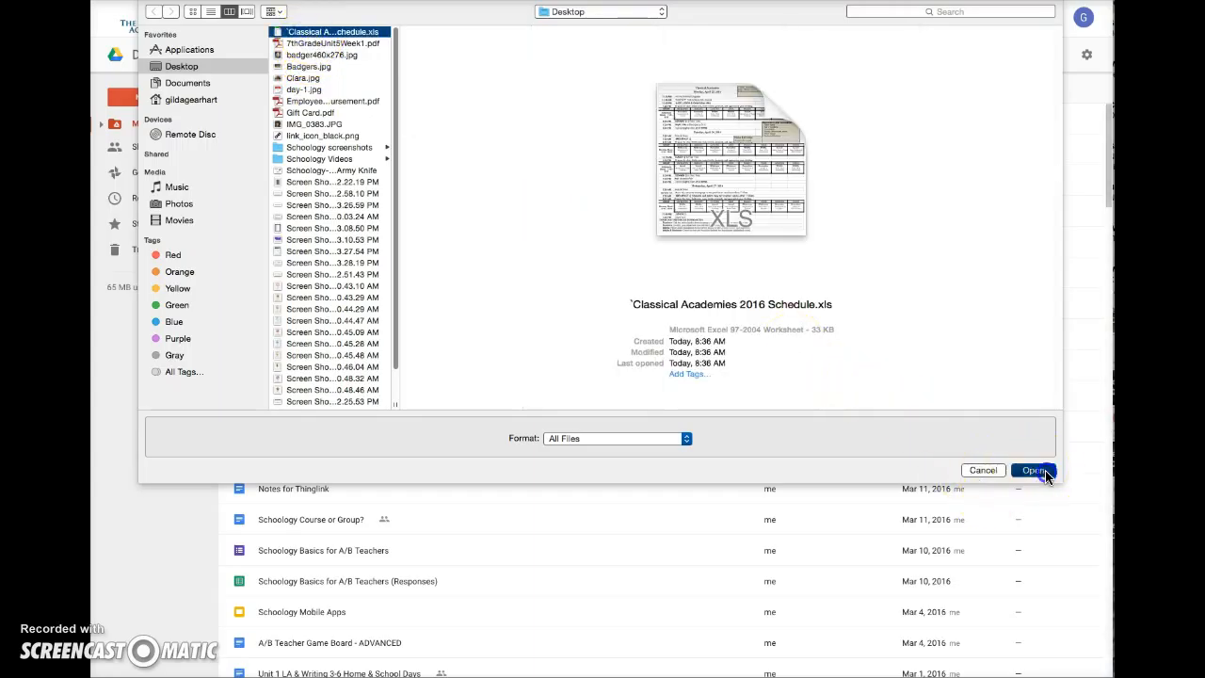
Confirm the selection so the schedule .xls uploads into My Drive.
left_click(1033, 470)
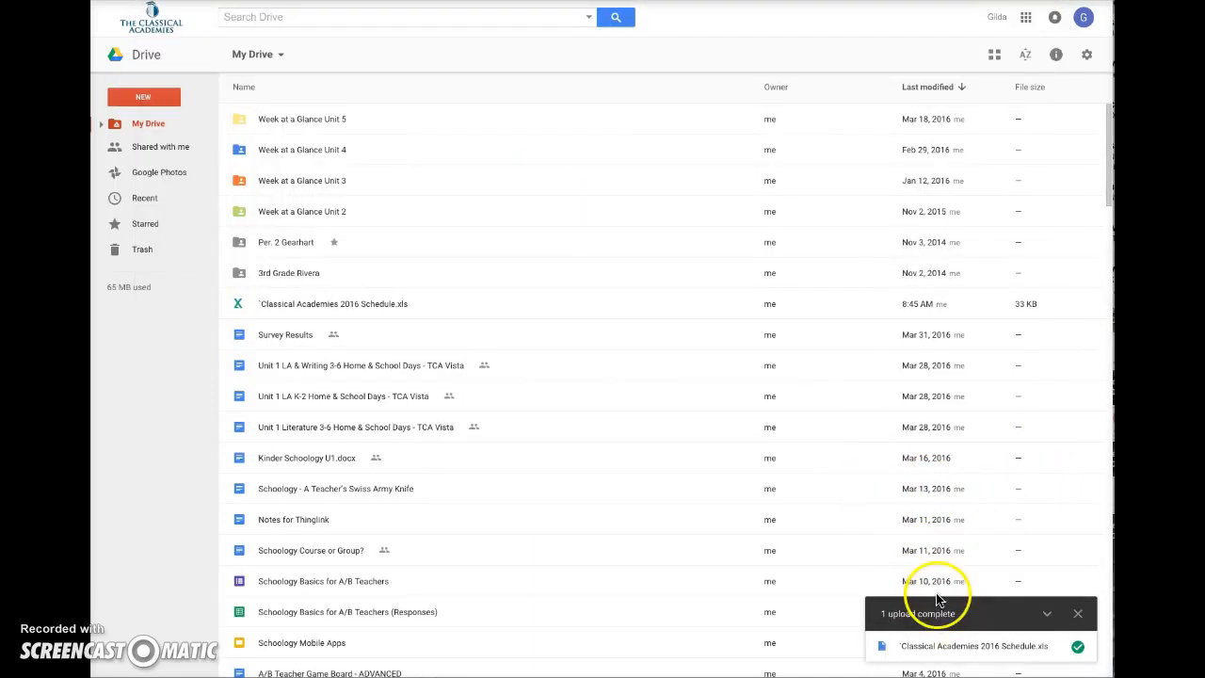
mouse_move(226, 529)
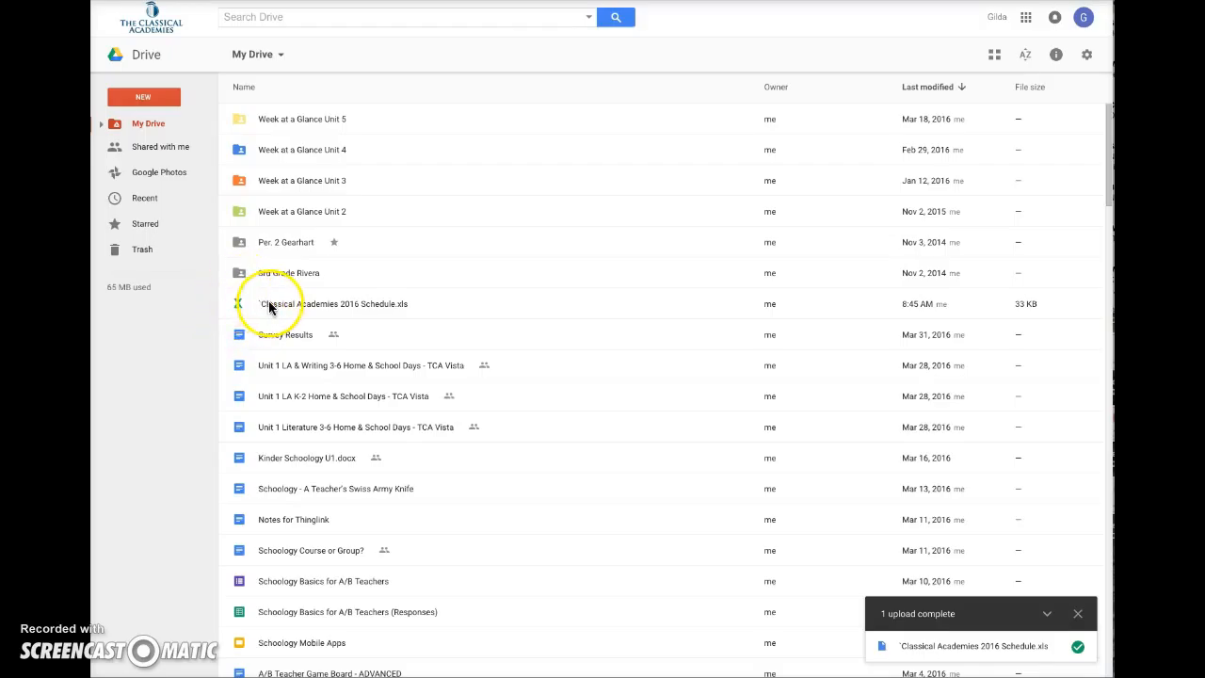
Preview 'Classical Academies 2016 Schedule.xls' and open it with Google Sheets.
double_click(334, 304)
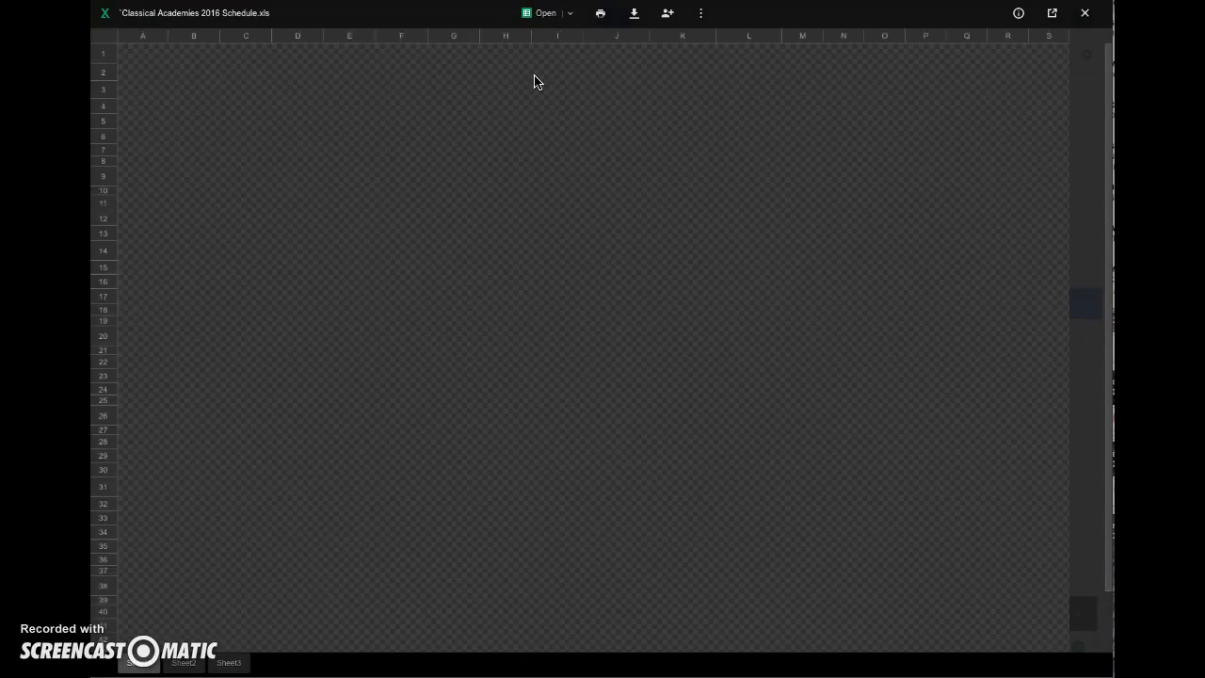
left_click(569, 13)
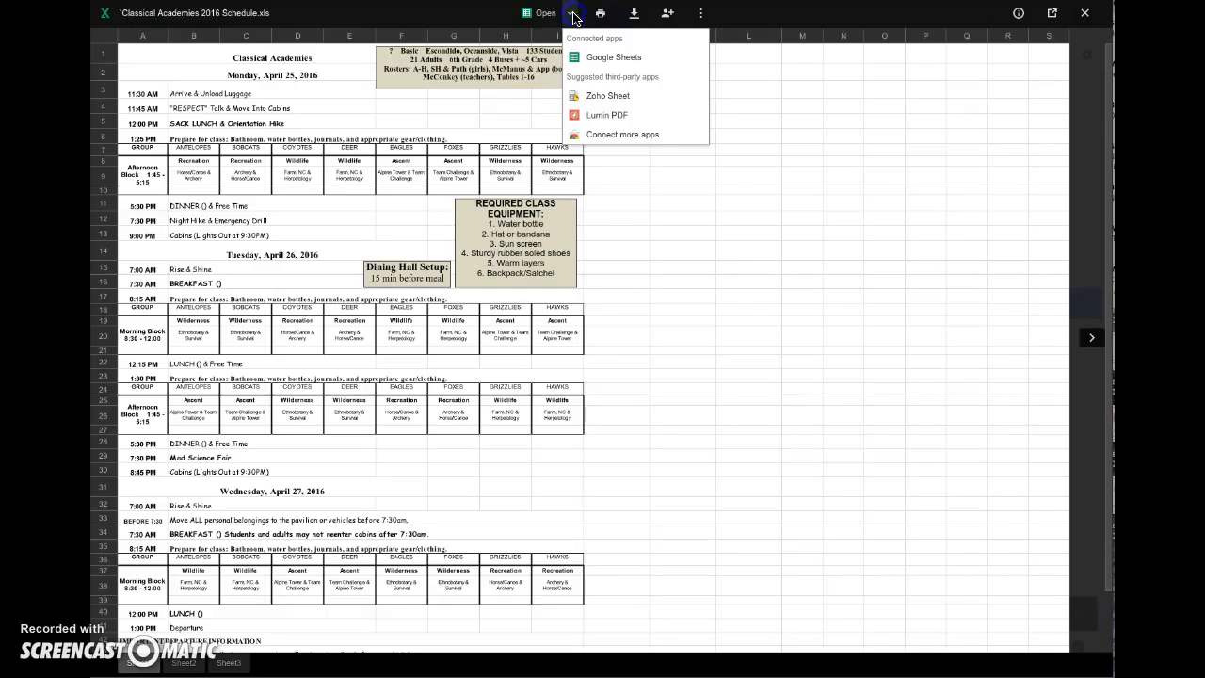
mouse_move(610, 85)
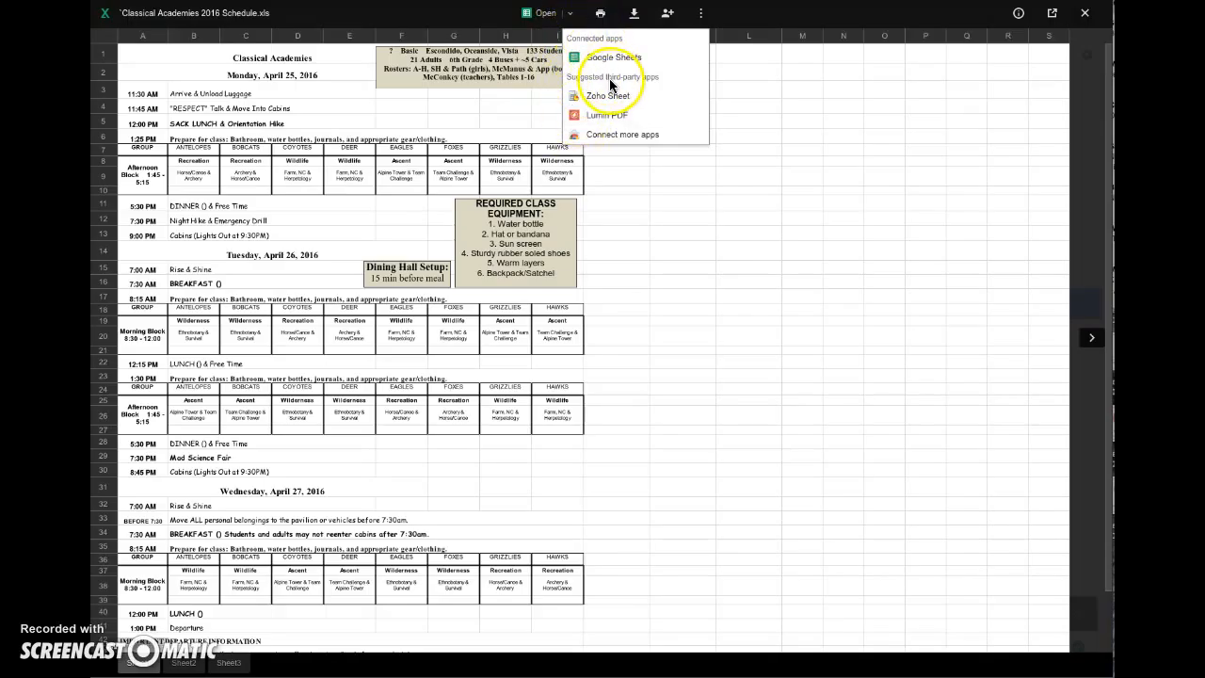
mouse_move(611, 57)
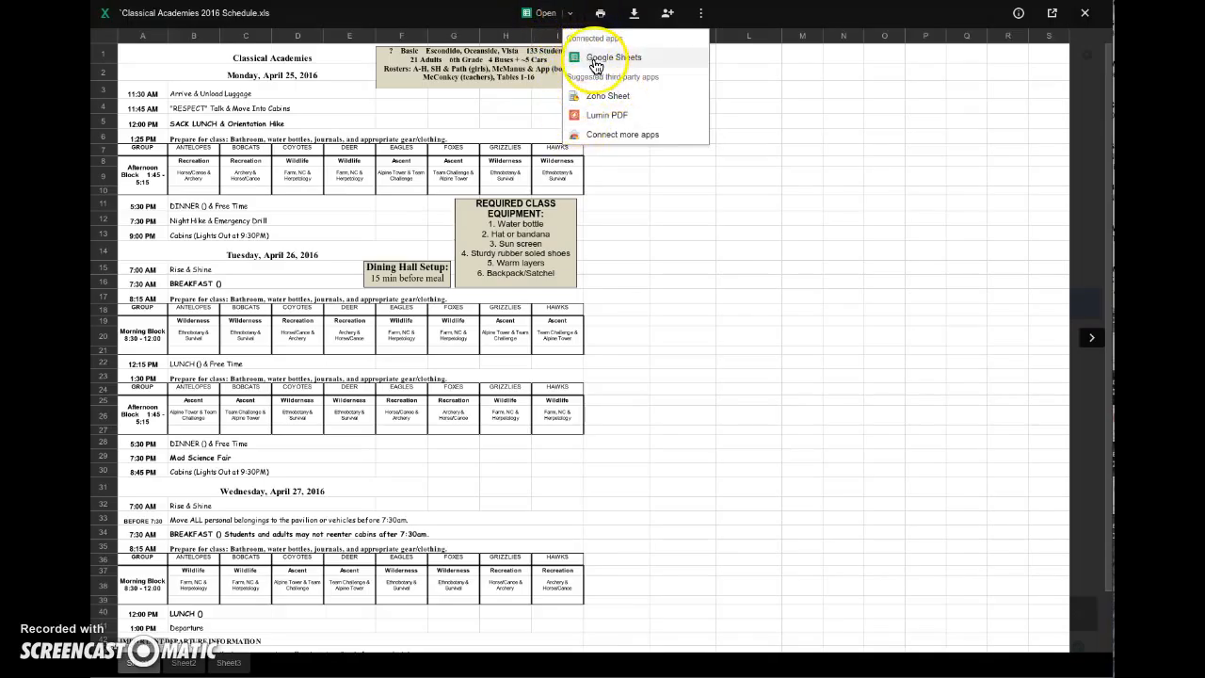
left_click(613, 57)
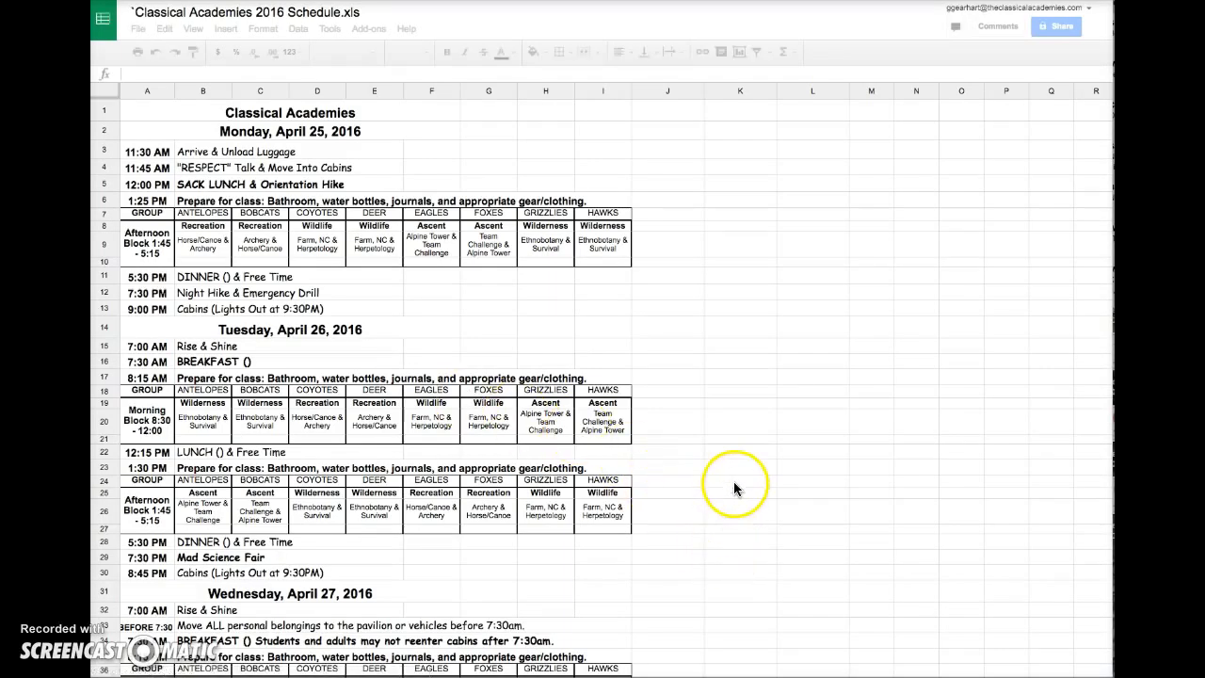
Scroll through the converted schedule down to the departure information and back to the top.
scroll("down", 3)
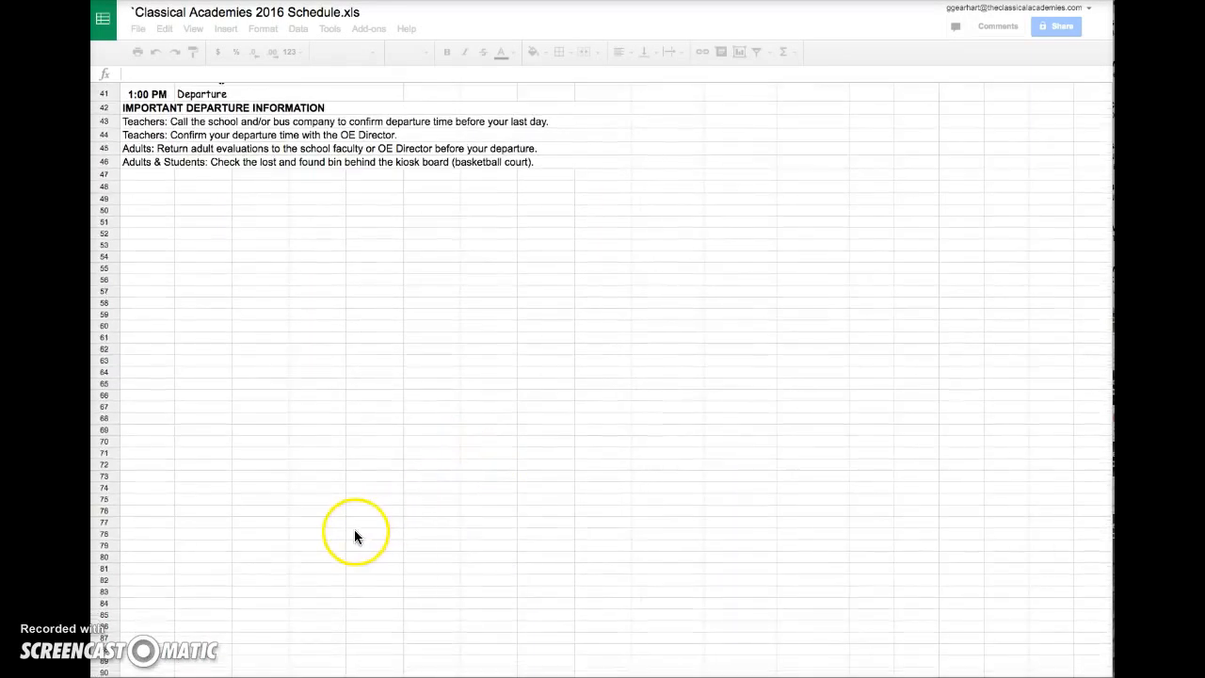
left_click(186, 657)
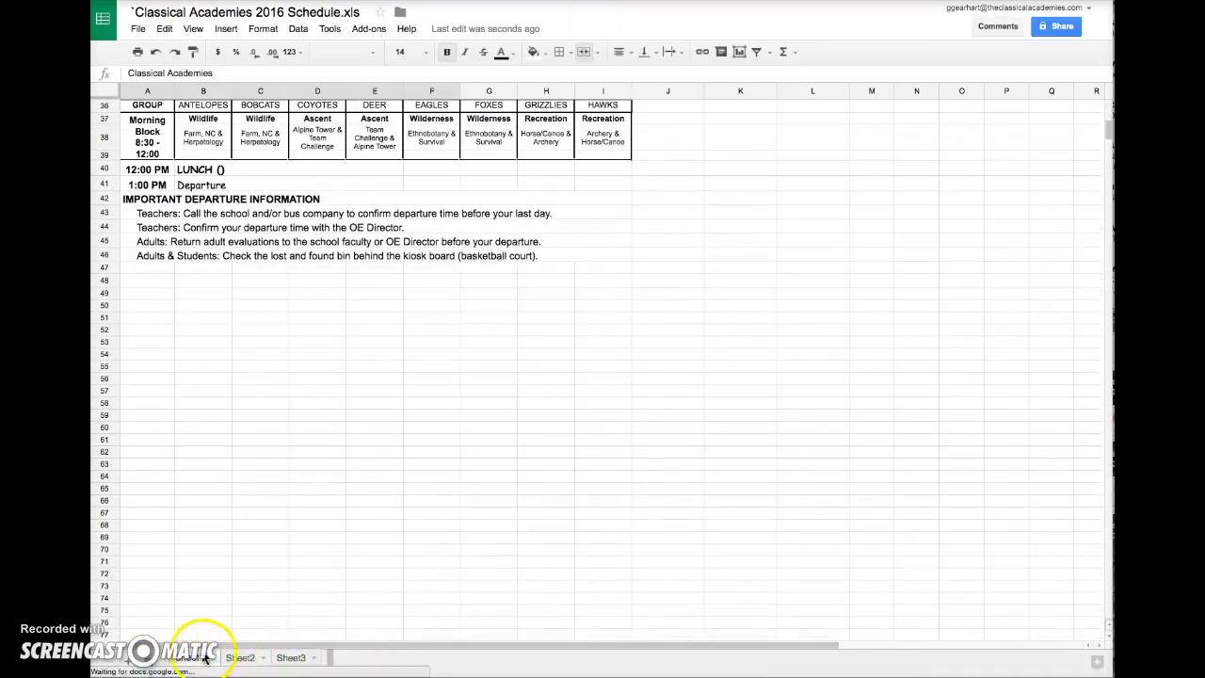
scroll("up", 3)
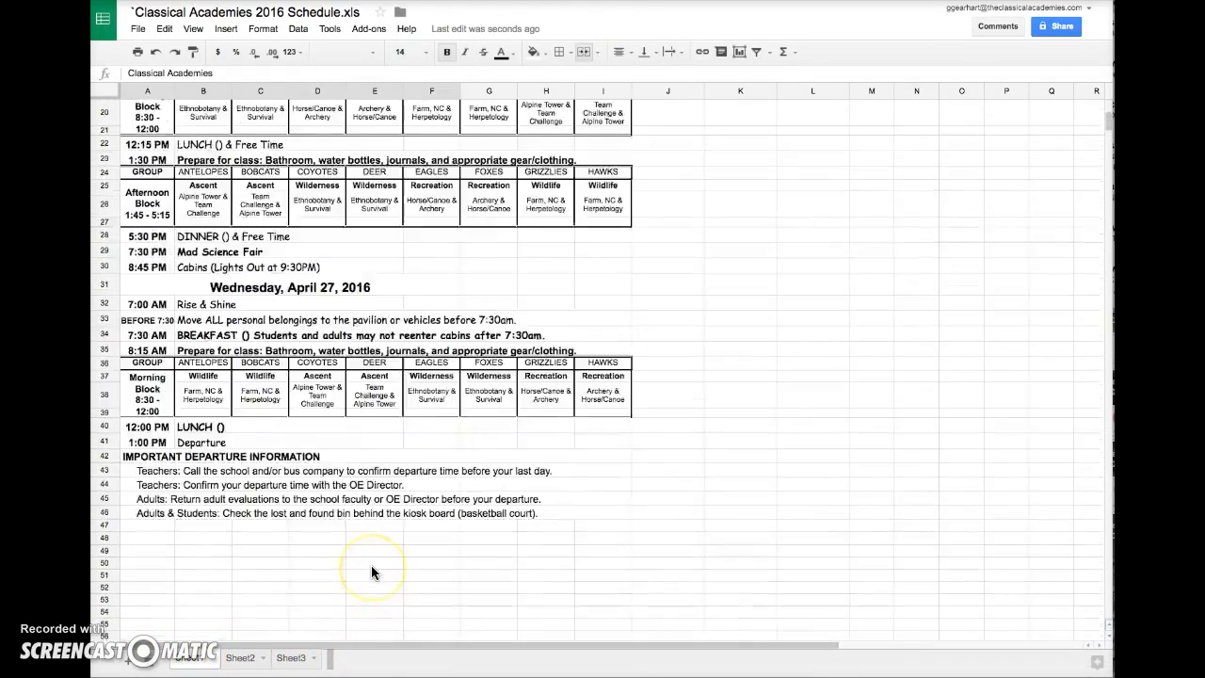
scroll("up", 3)
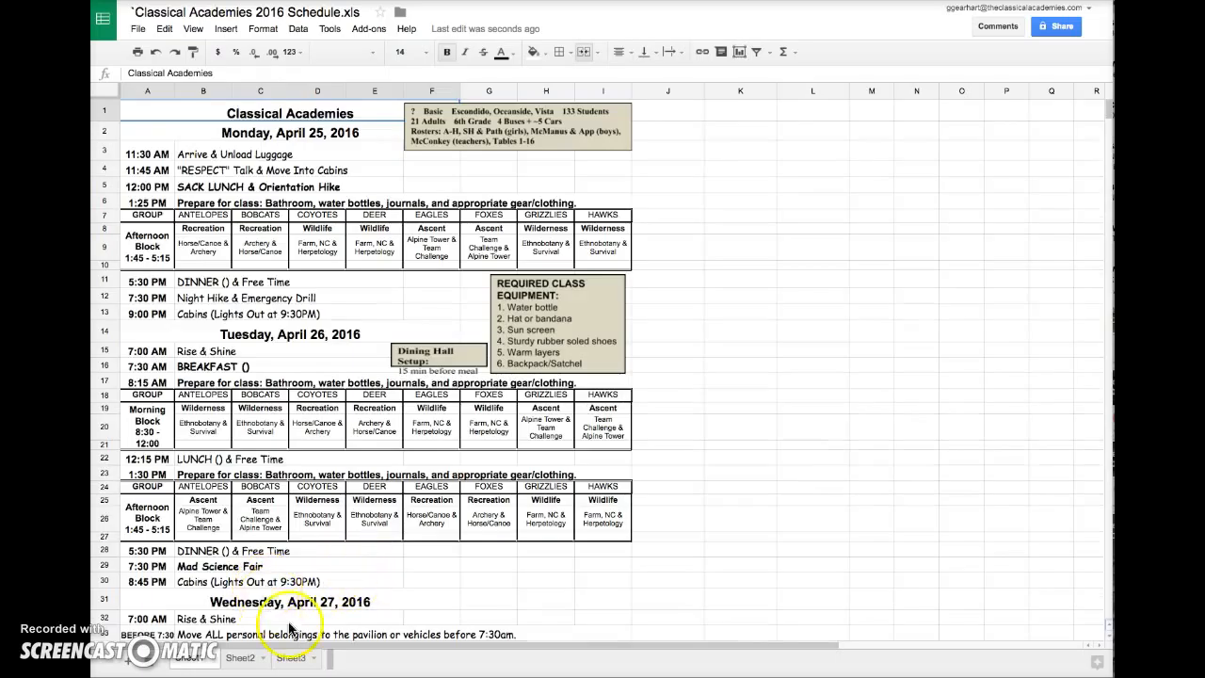
mouse_move(326, 588)
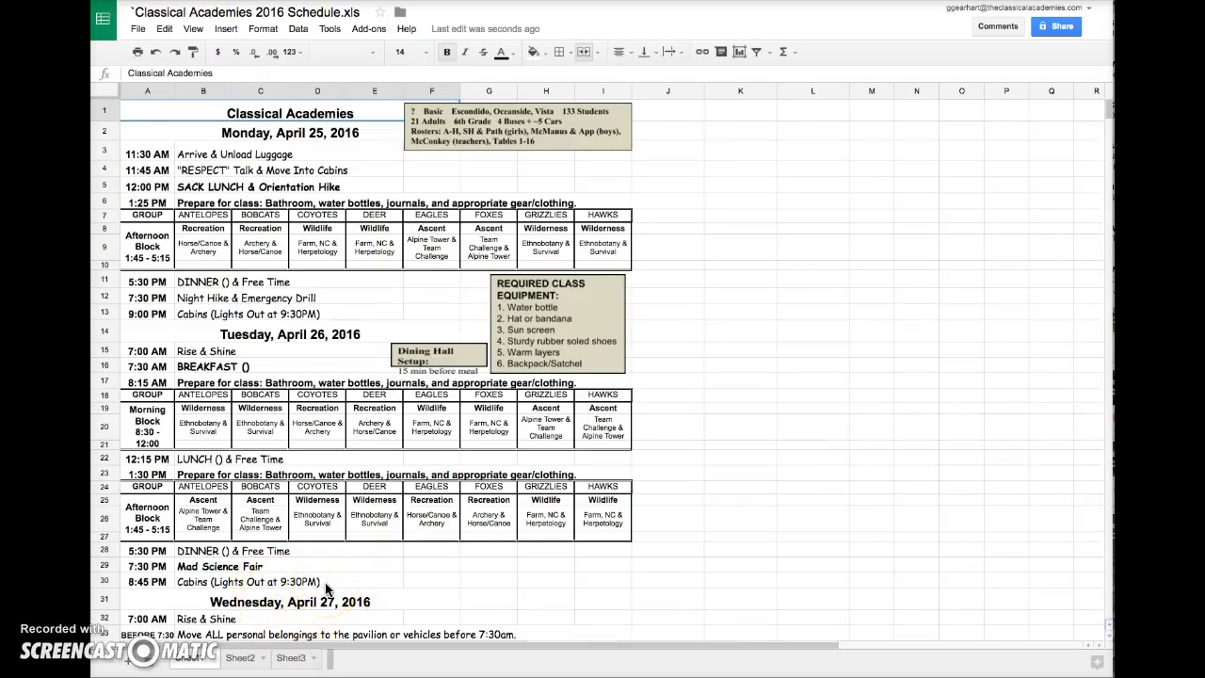